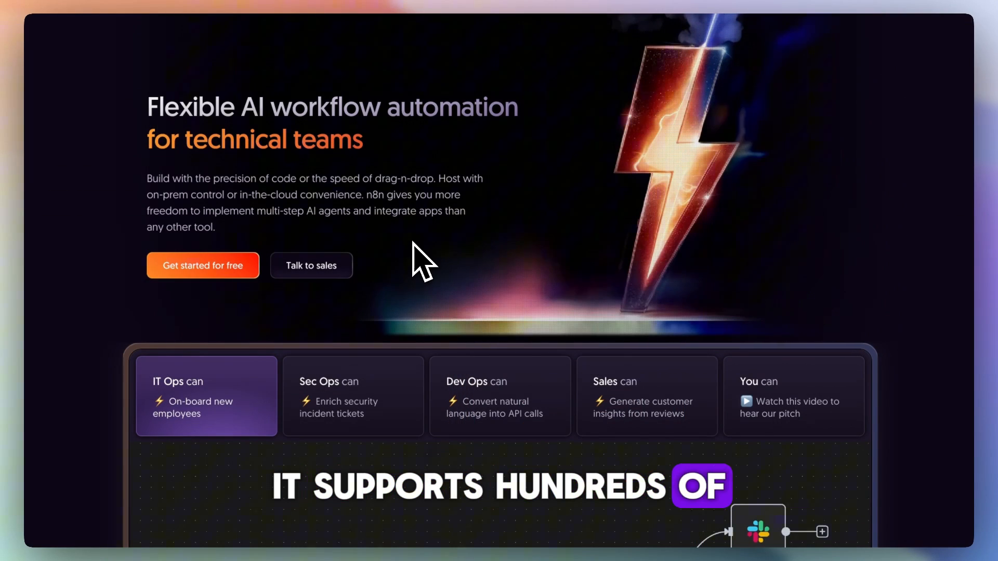
scroll("down", 3)
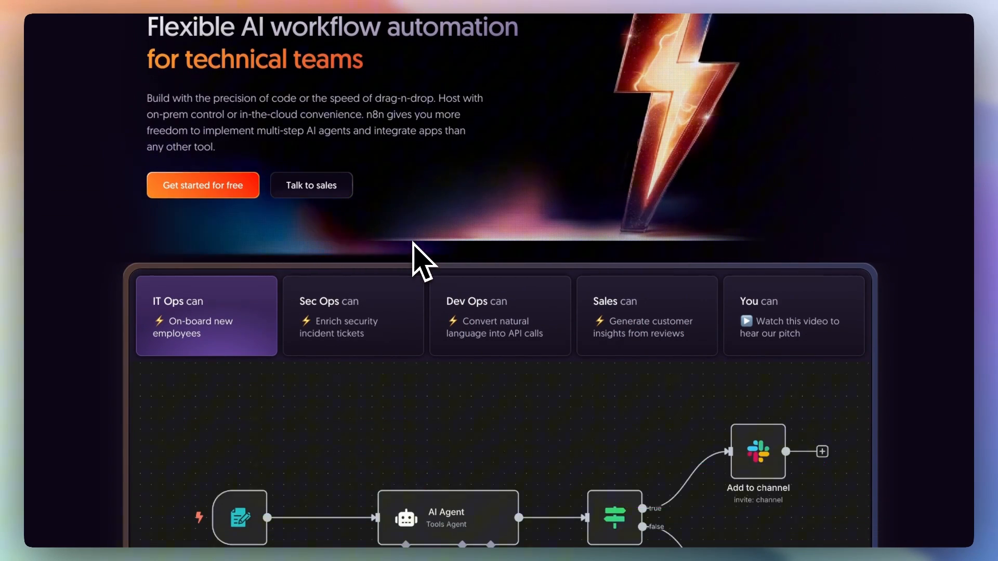
scroll("down", 3)
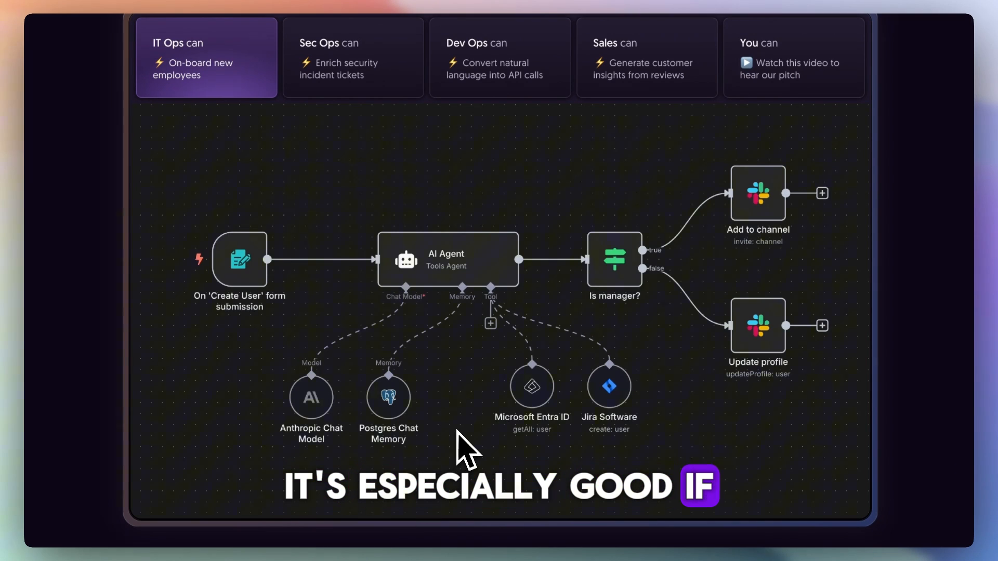
scroll("down", 3)
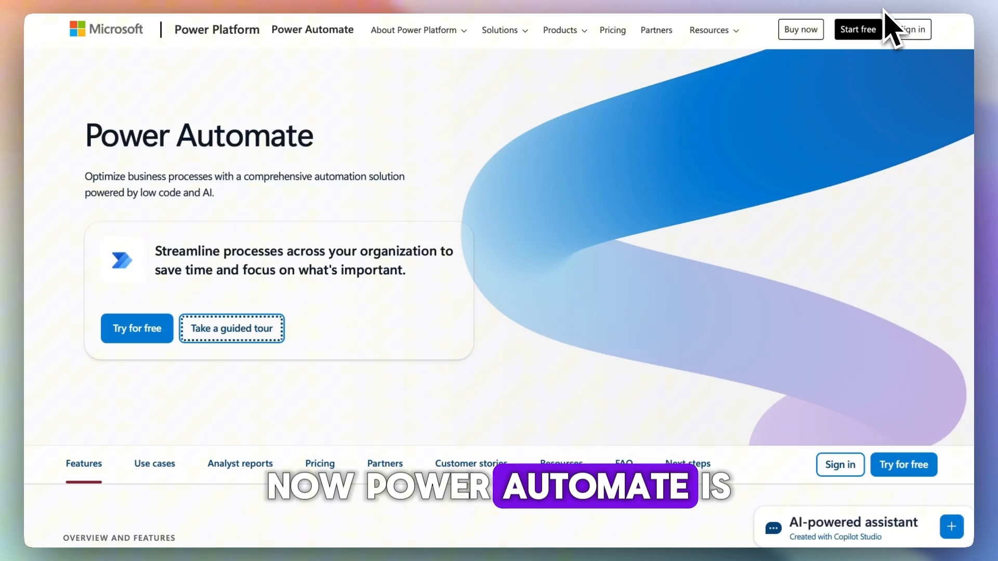
scroll("down", 3)
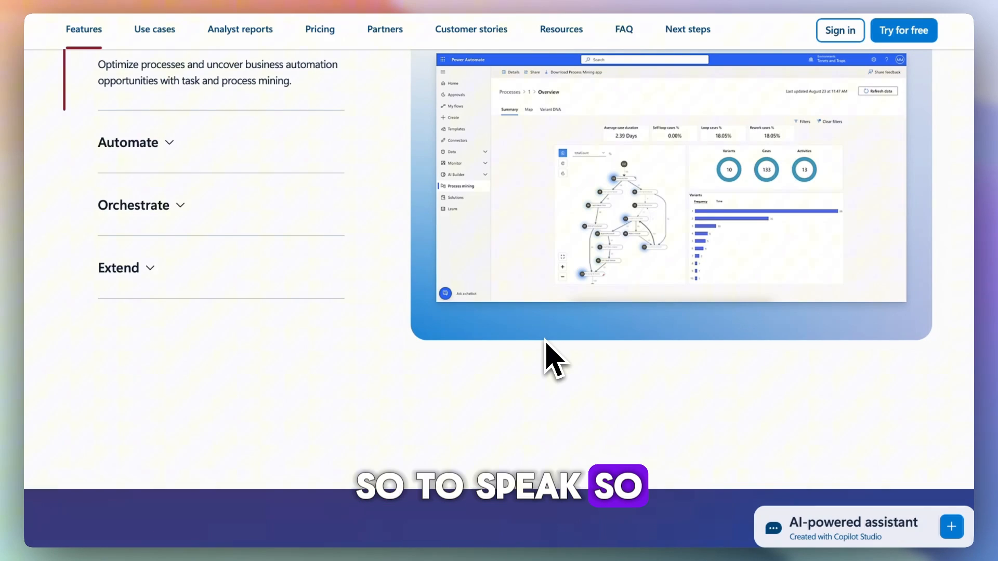
scroll("up", 3)
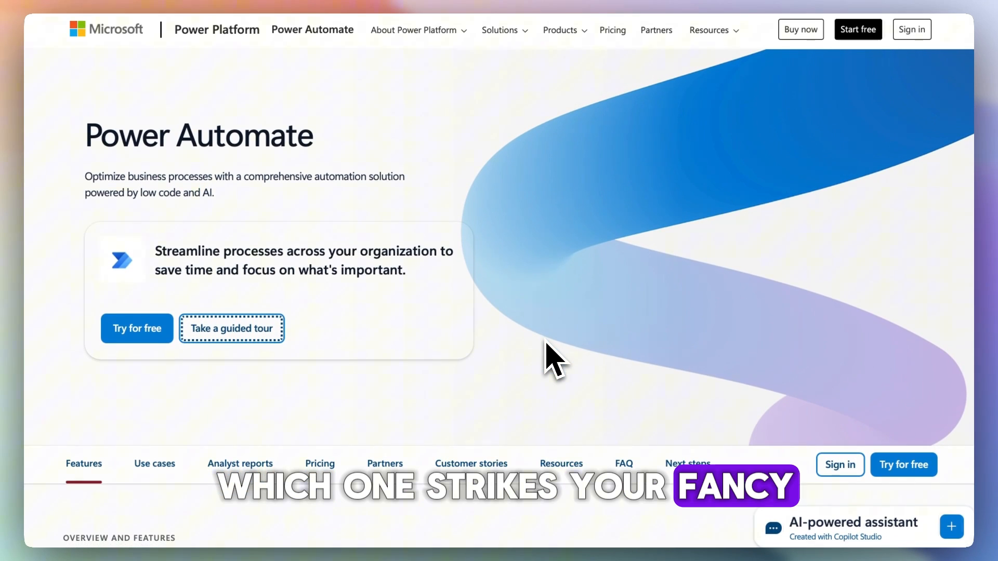